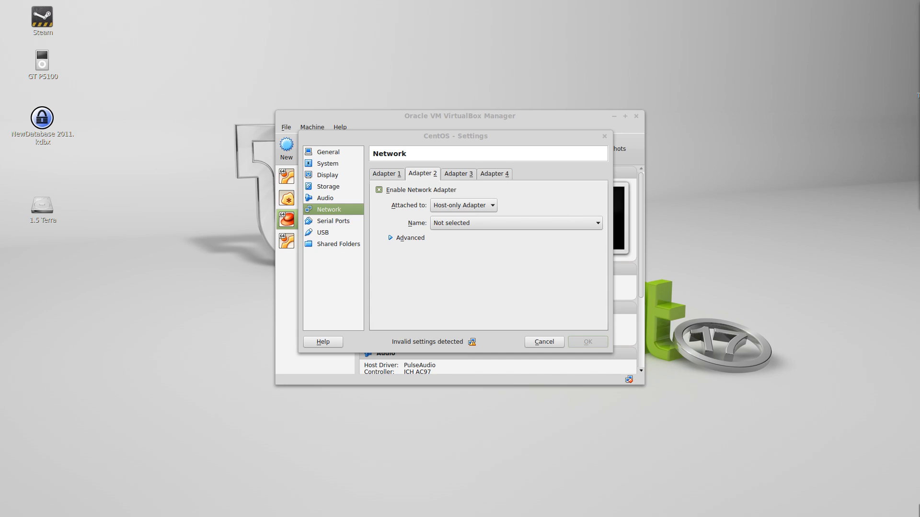
mouse_move(421, 186)
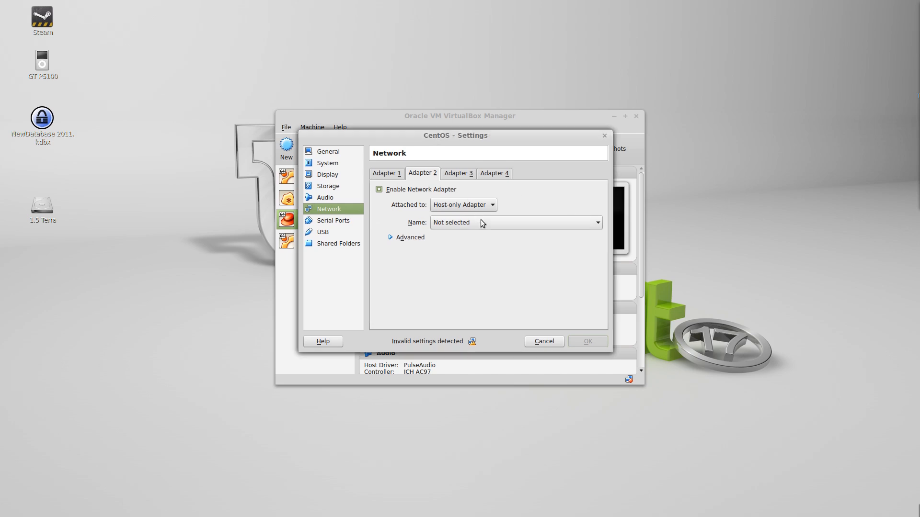
mouse_move(448, 230)
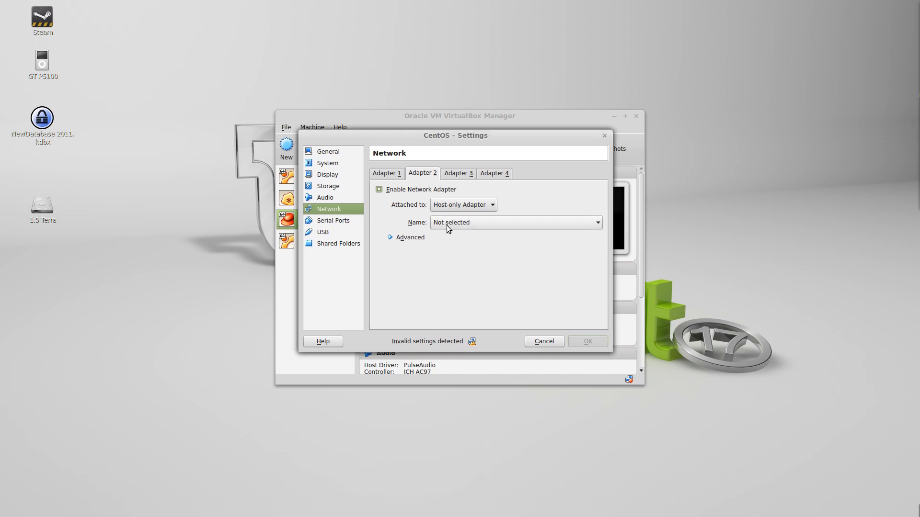
mouse_move(463, 244)
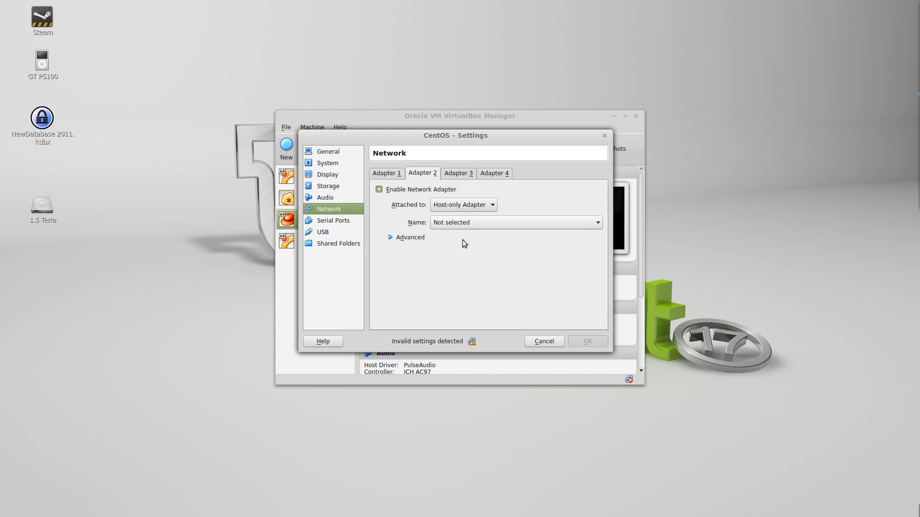
mouse_move(471, 342)
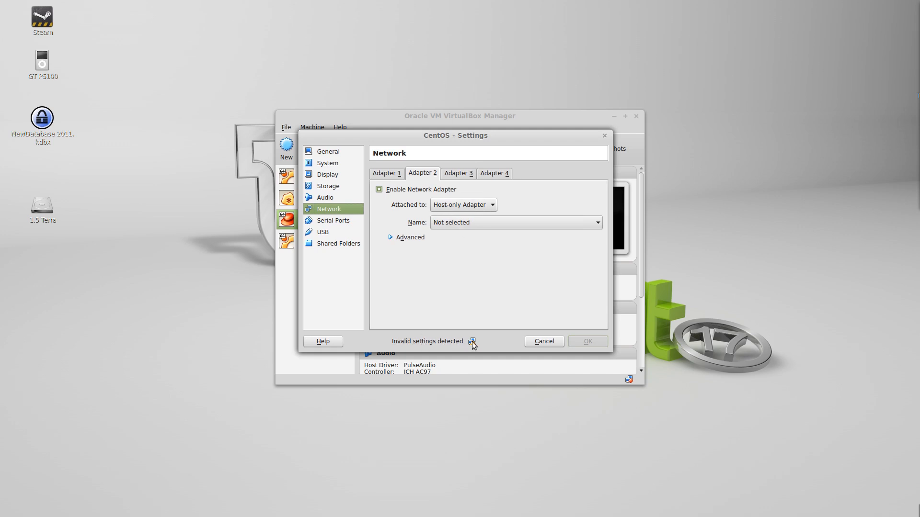
mouse_move(543, 341)
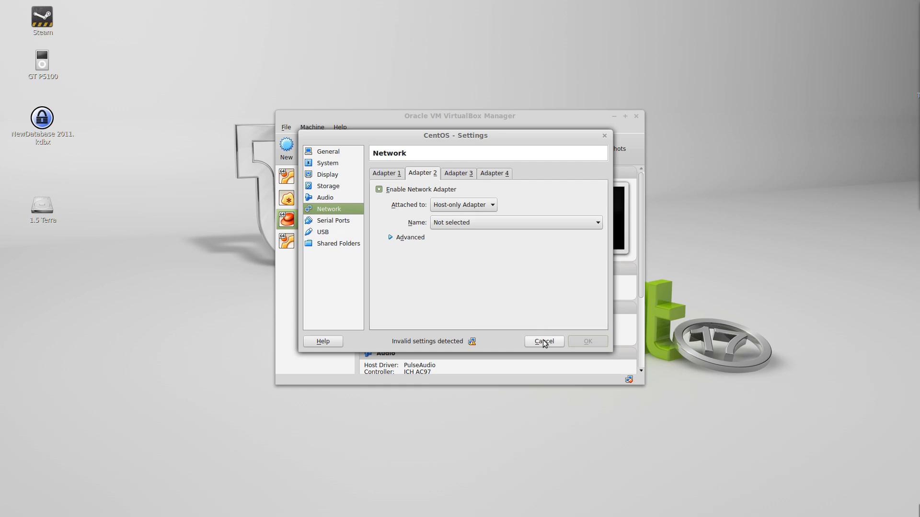
Step: Cancel the CentOS settings, discarding Adapter 2's host-only setting with no network name
left_click(543, 342)
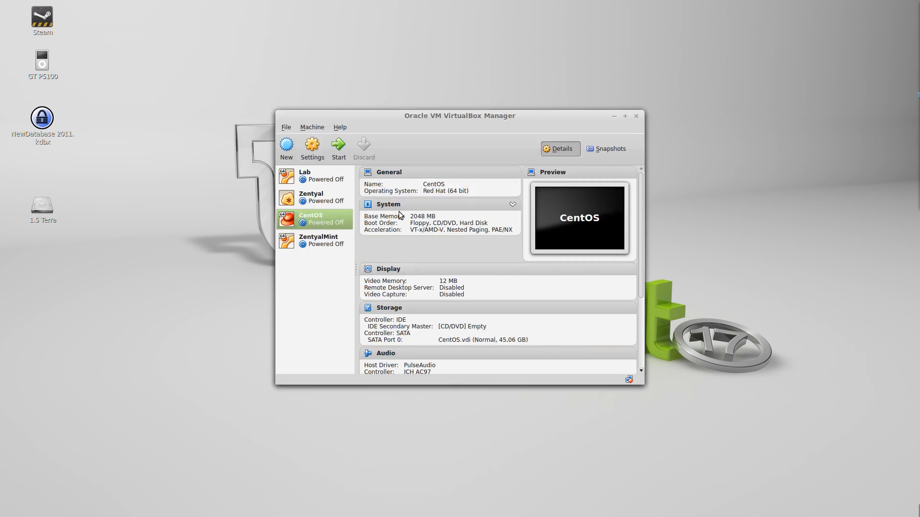
Step: Add a new host-only network, vboxnet0, in the global Preferences' Network page
left_click(287, 128)
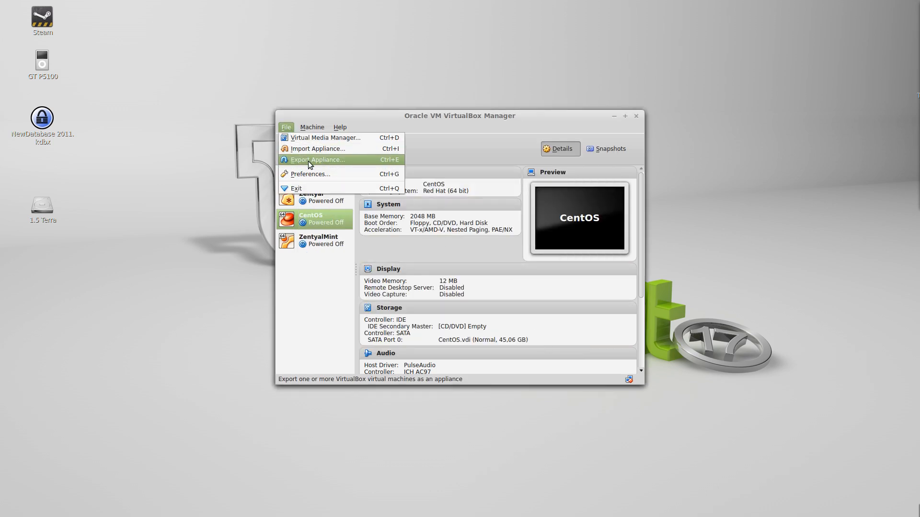
left_click(310, 173)
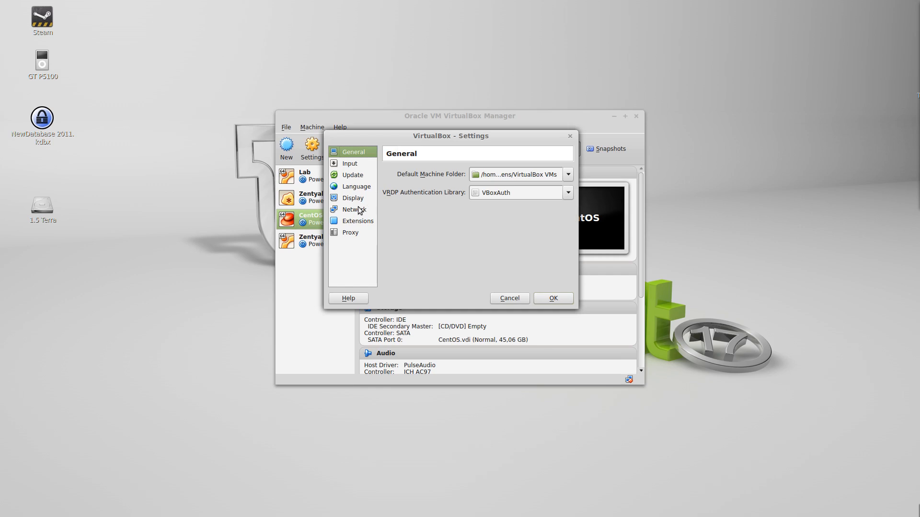
left_click(353, 210)
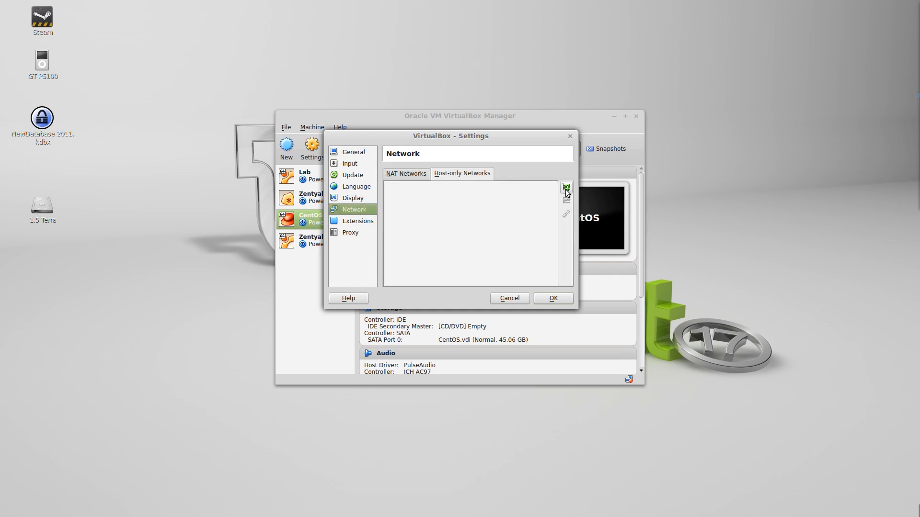
left_click(566, 188)
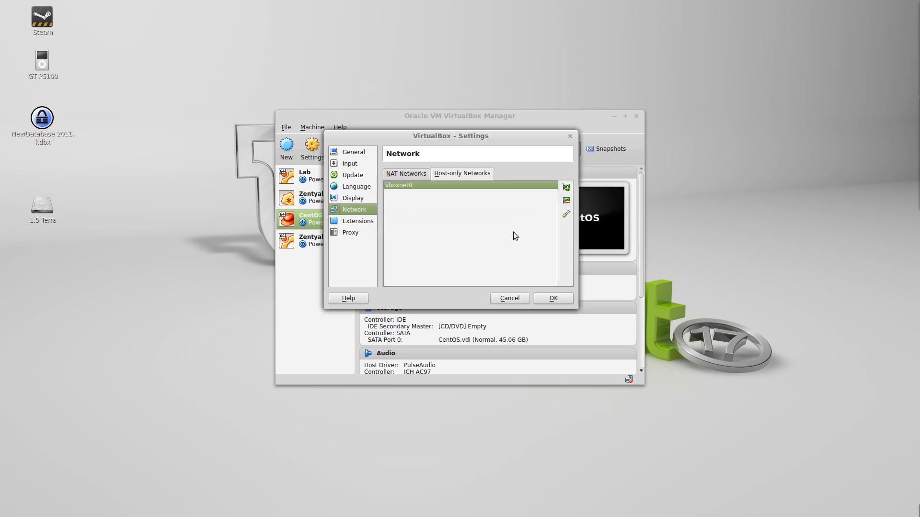
mouse_move(549, 301)
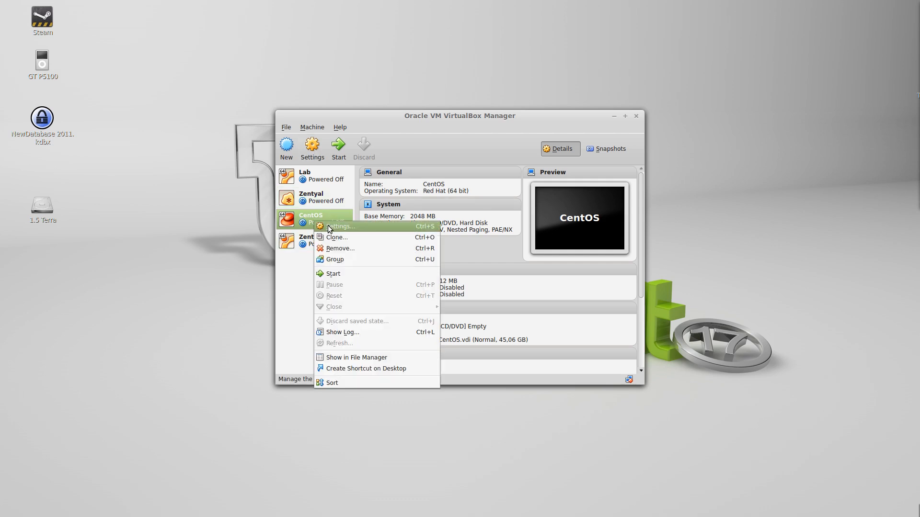
Step: Attach CentOS Adapter 2 to Host-only Adapter vboxnet0 and save the settings
left_click(339, 225)
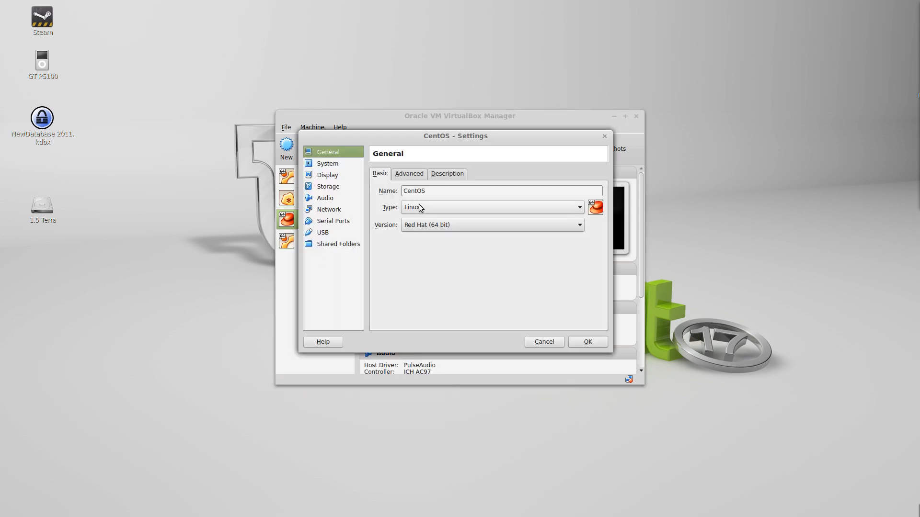
mouse_move(402, 218)
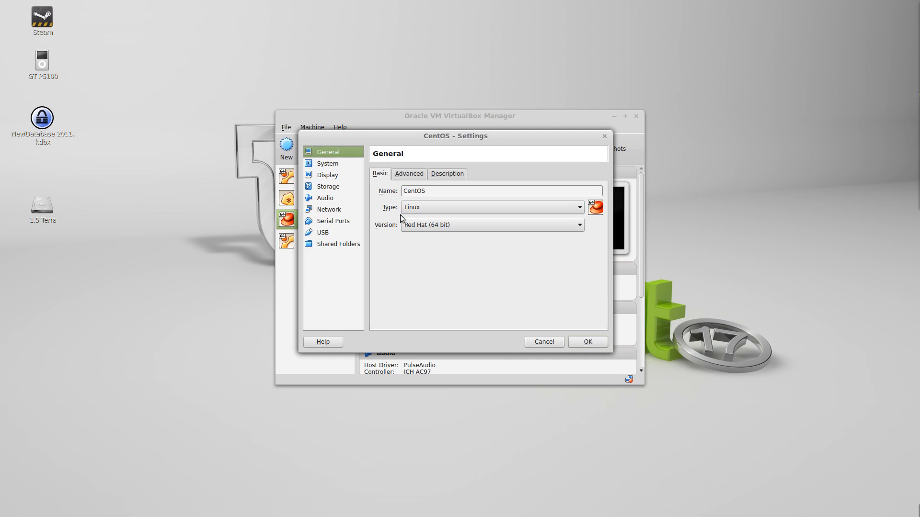
left_click(329, 210)
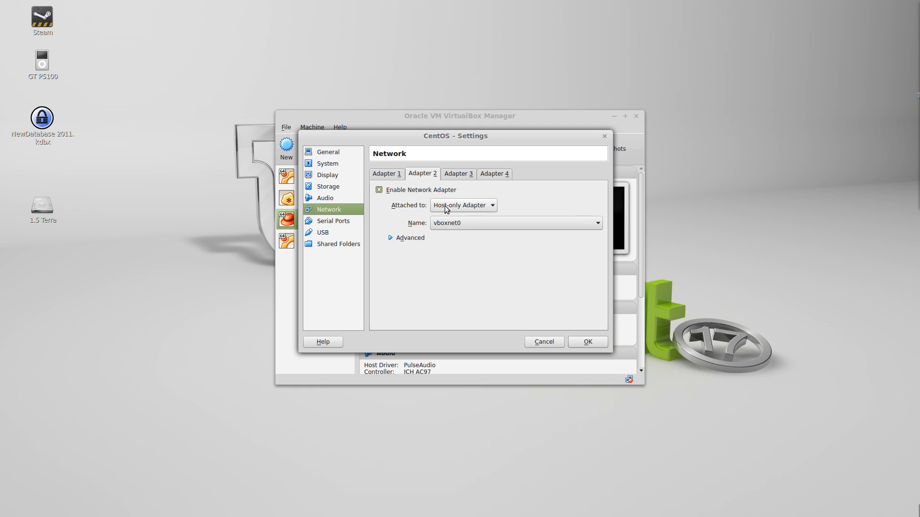
mouse_move(516, 272)
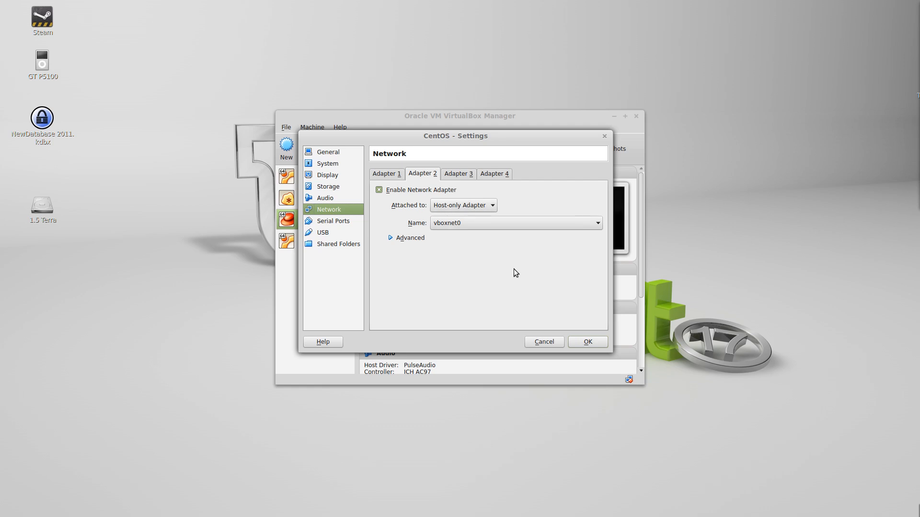
left_click(586, 342)
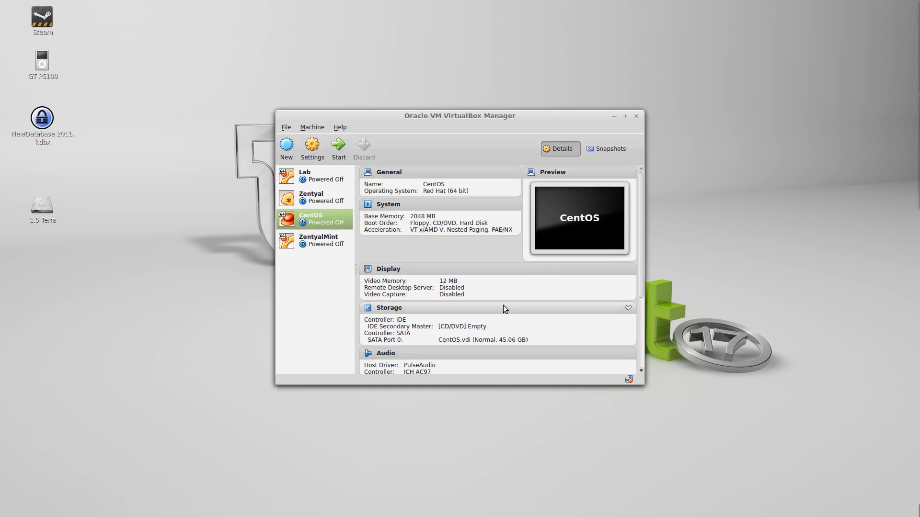